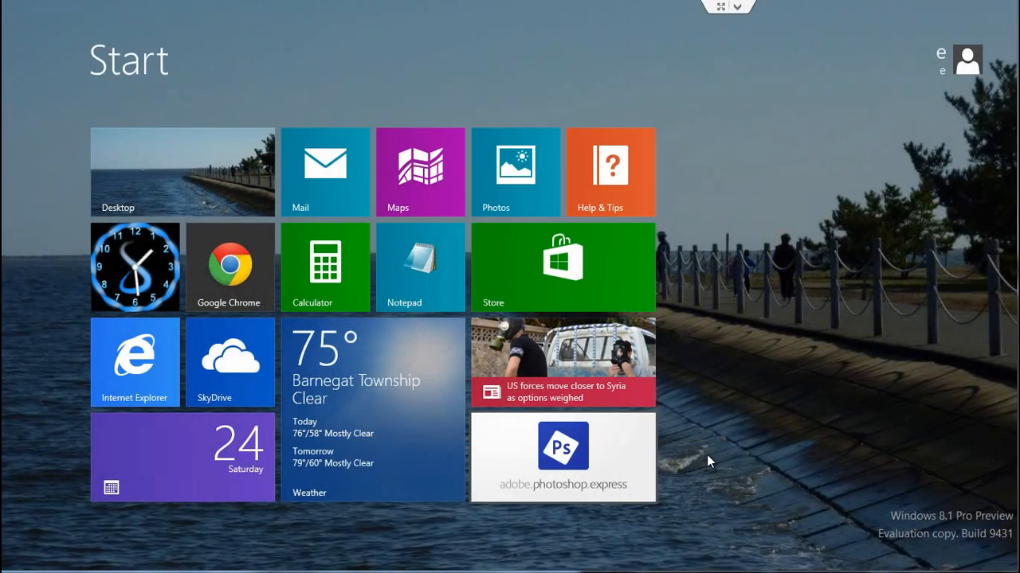
pyautogui.moveTo(652, 353)
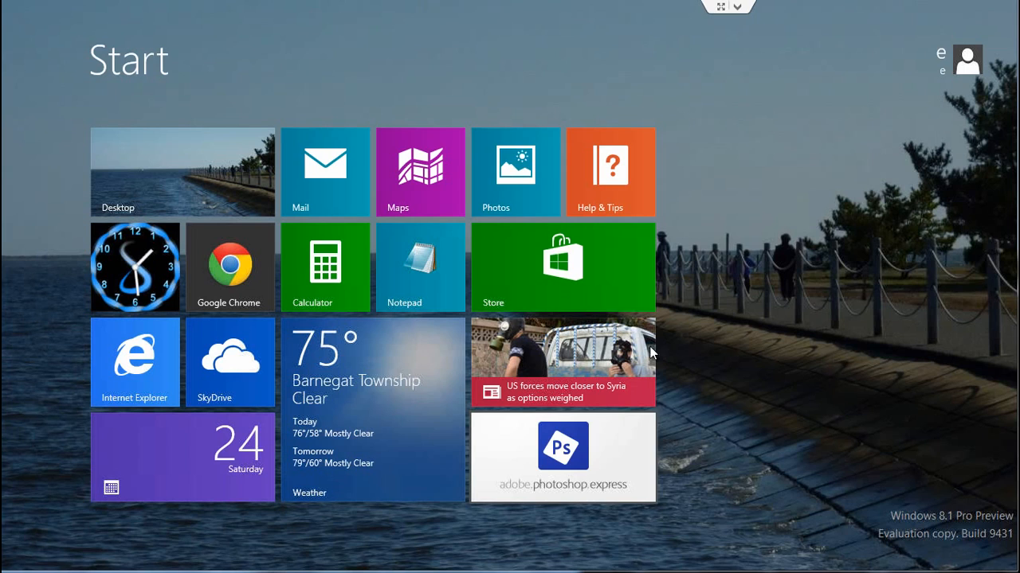
pyautogui.moveTo(839, 316)
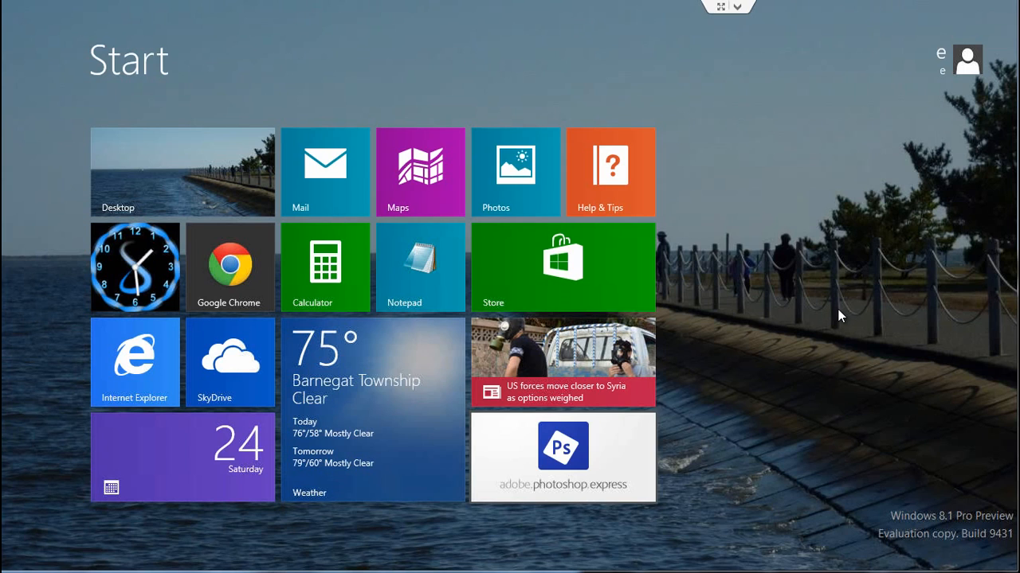
pyautogui.moveTo(189, 168)
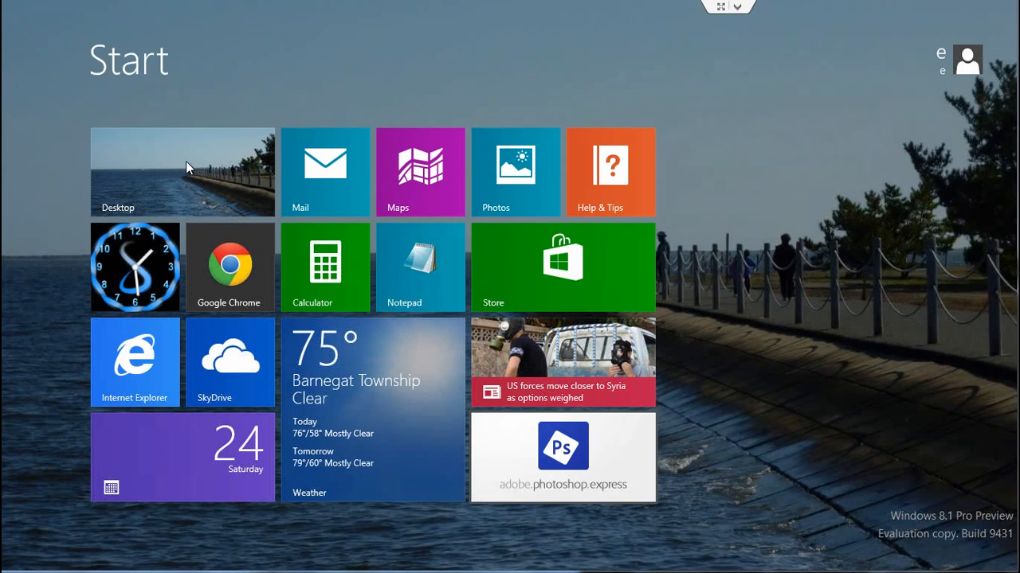
pyautogui.moveTo(886, 142)
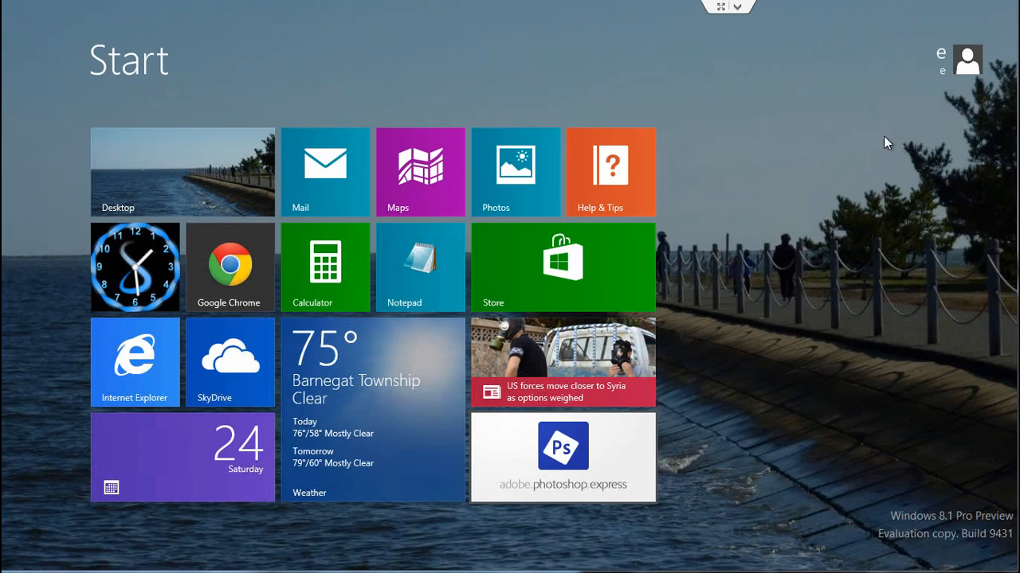
pyautogui.moveTo(967, 68)
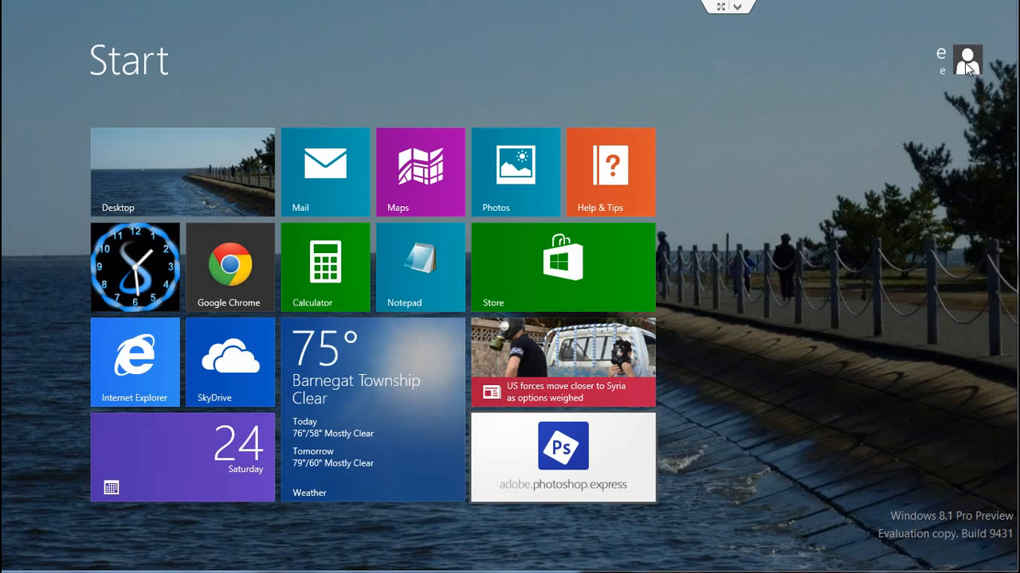
# Lock the PC from the account picture menu to show the beach-photo lock screen.
pyautogui.click(967, 59)
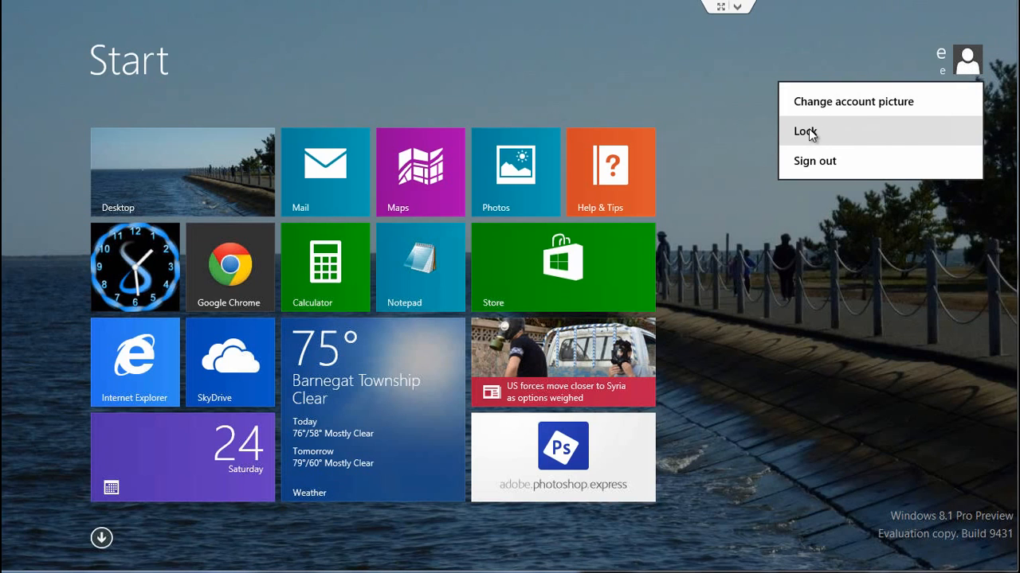
pyautogui.click(804, 131)
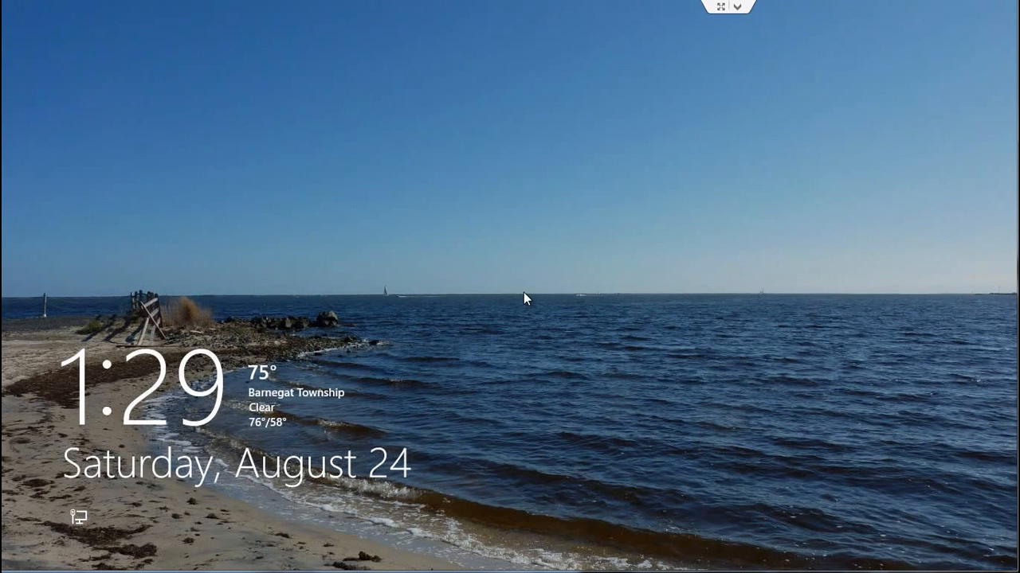
pyautogui.moveTo(593, 347)
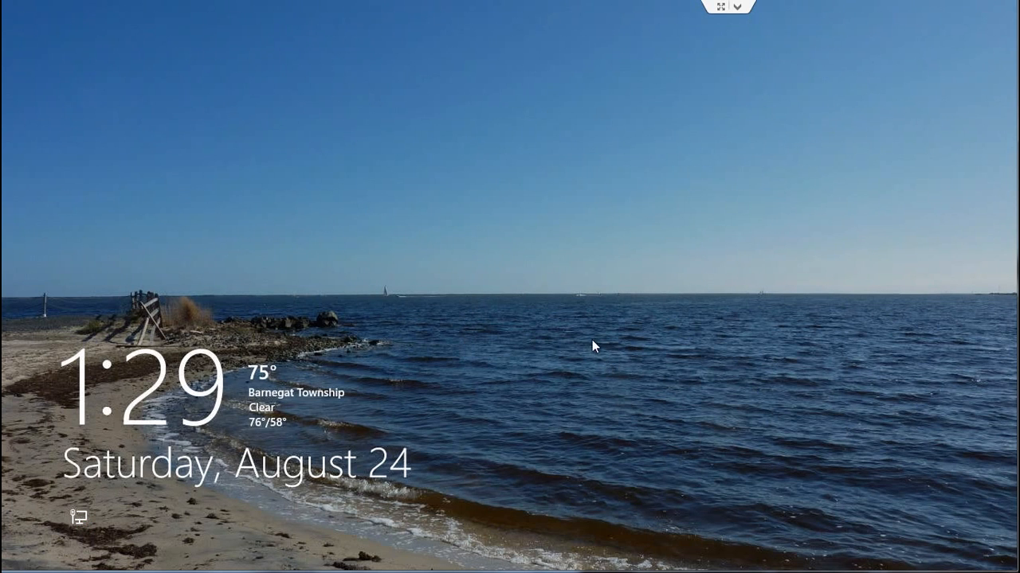
pyautogui.moveTo(510, 380)
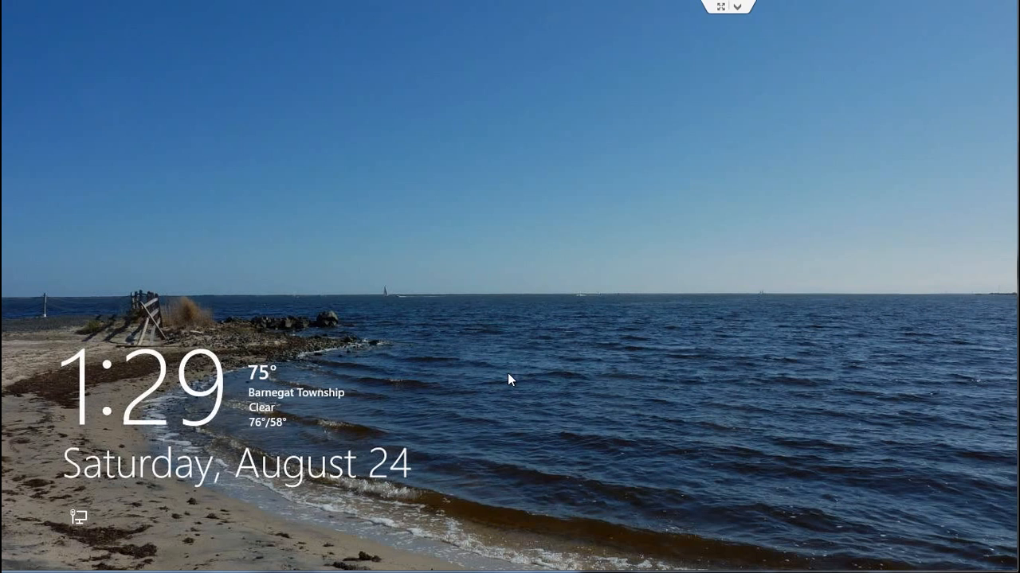
pyautogui.moveTo(520, 355)
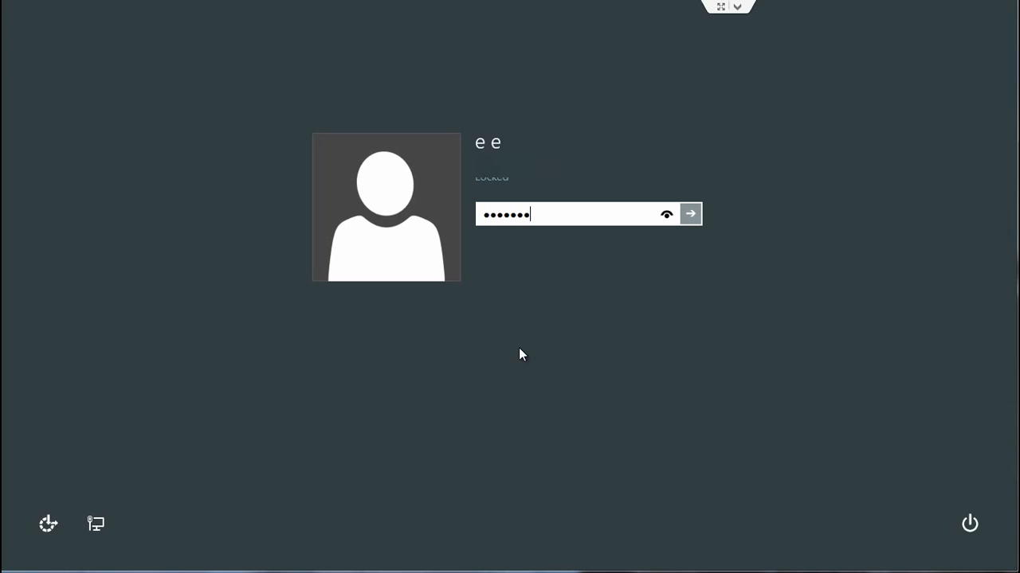
# Sign back in with the password and bring up PC settings via the charms bar.
pyautogui.click(690, 214)
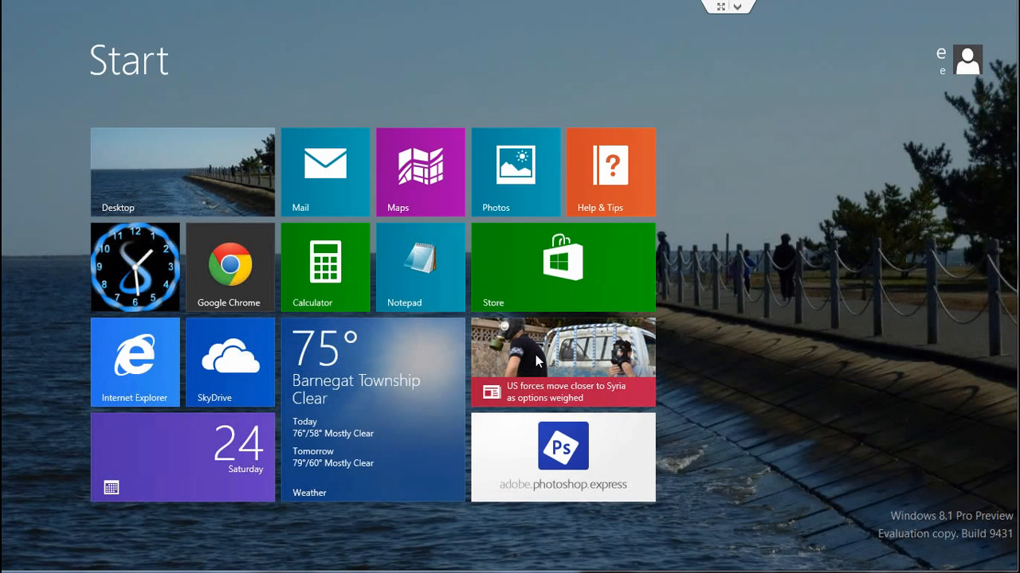
pyautogui.moveTo(770, 409)
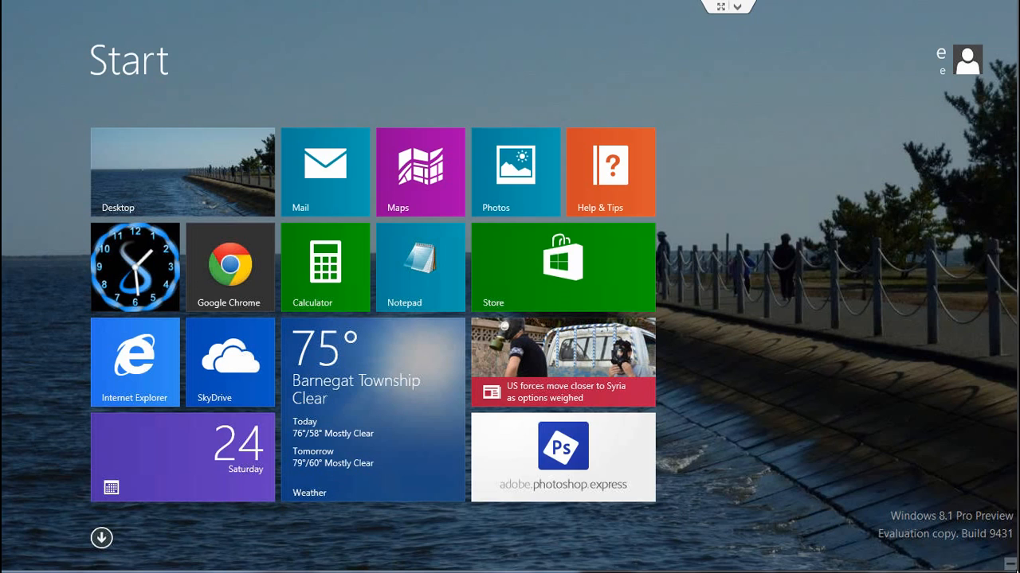
pyautogui.press('win+c')
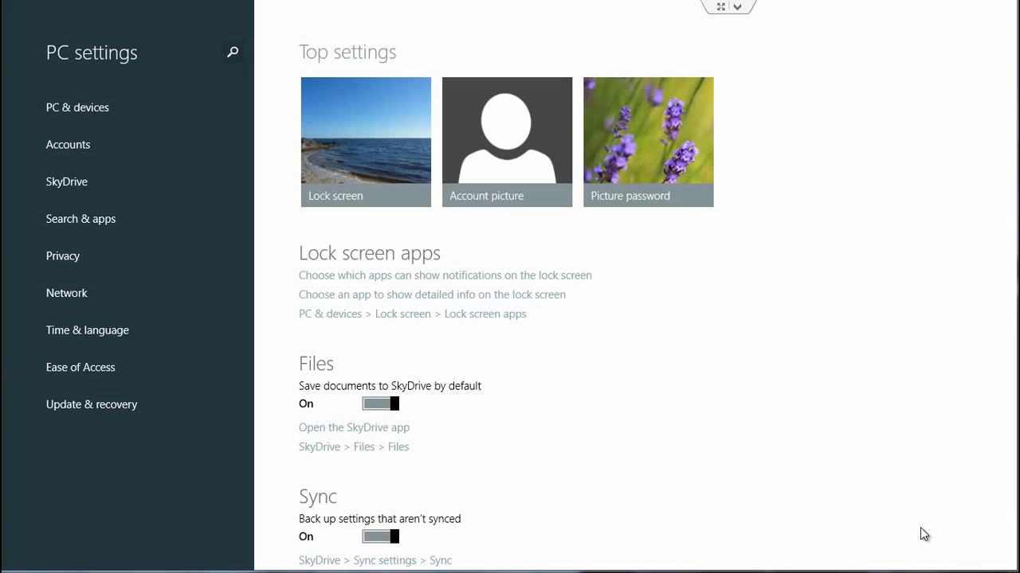
pyautogui.moveTo(294, 151)
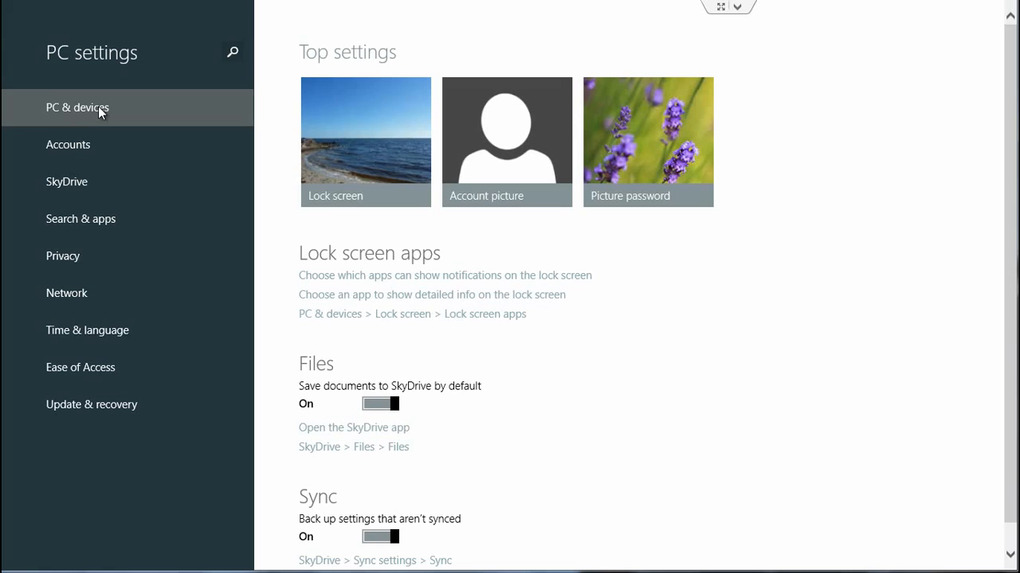
# Go to PC & devices Lock screen and review the preview, background choices and app options.
pyautogui.click(365, 142)
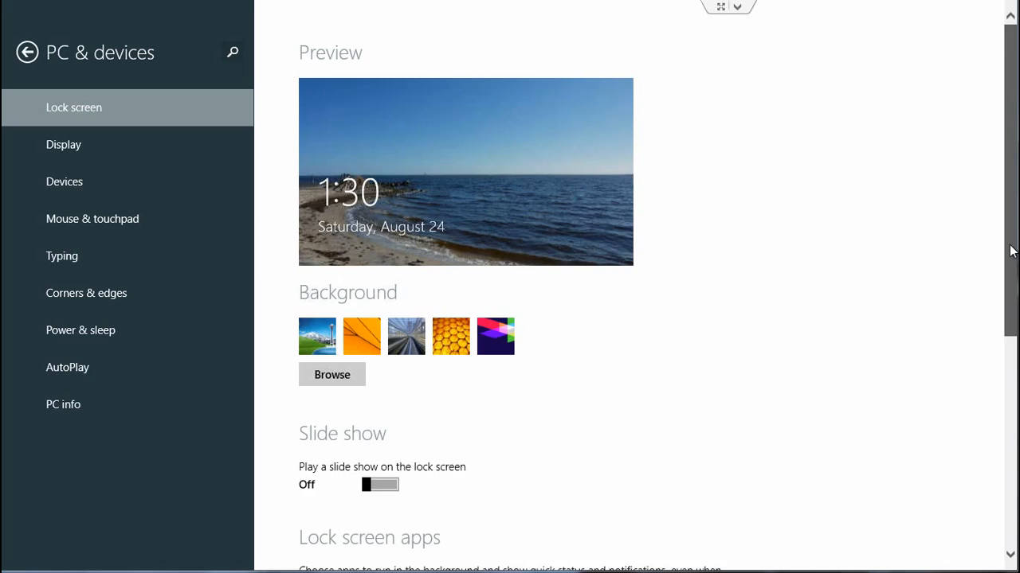
pyautogui.scroll(-3)
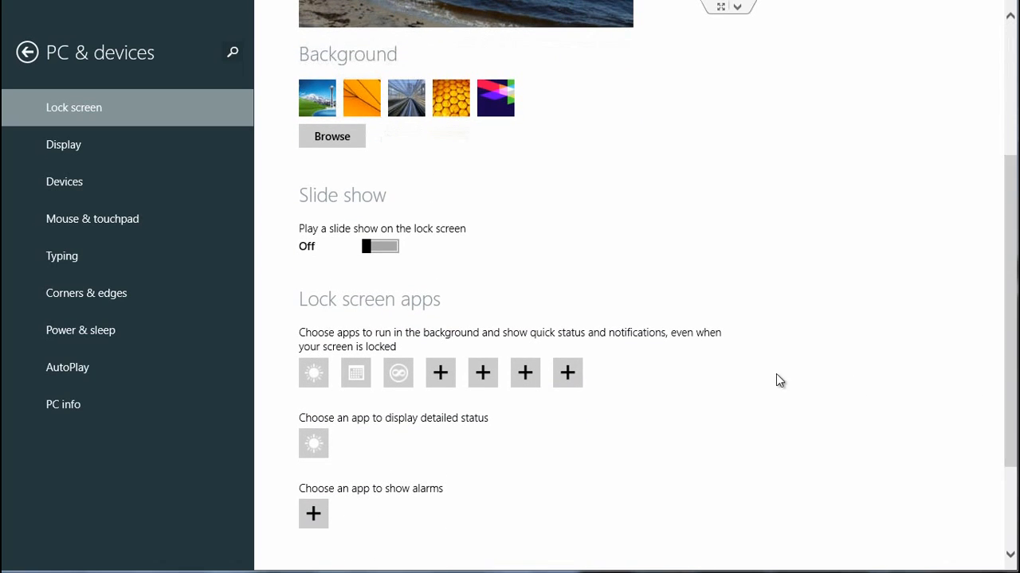
pyautogui.moveTo(419, 441)
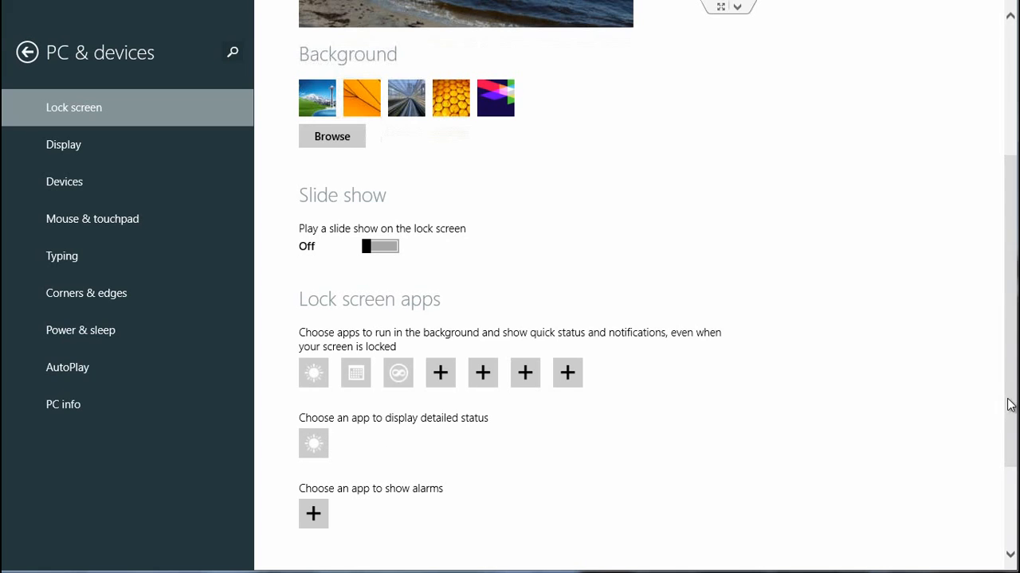
pyautogui.scroll(3)
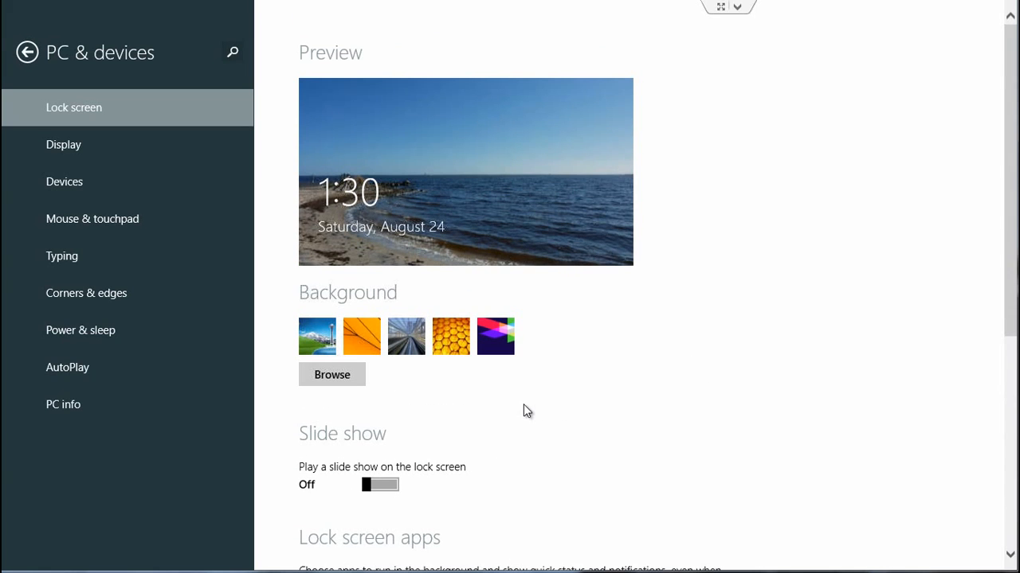
# Preview built-in backgrounds: purple geometric, another picture, orange, and the Space Needle landscape.
pyautogui.click(494, 336)
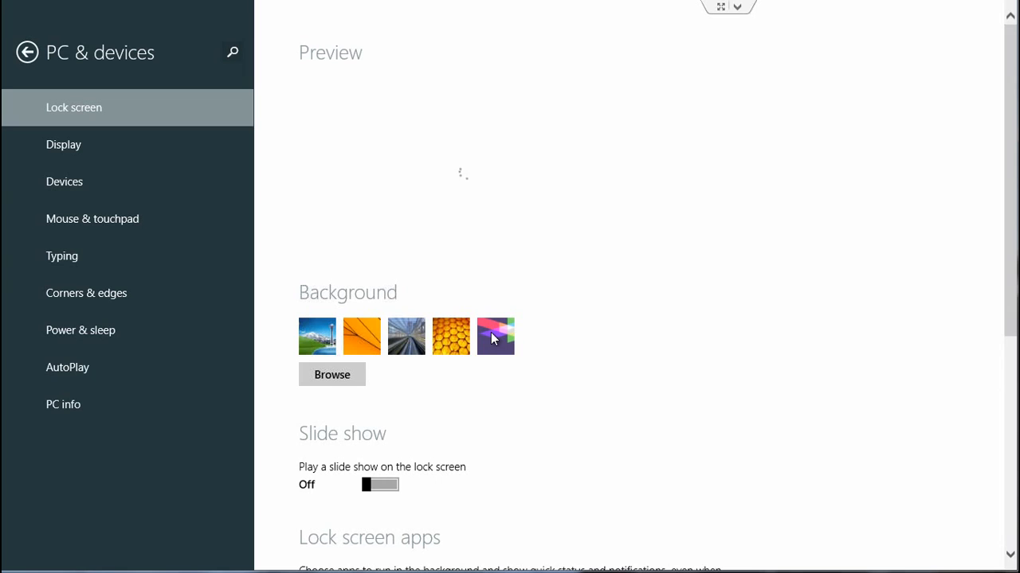
pyautogui.click(495, 335)
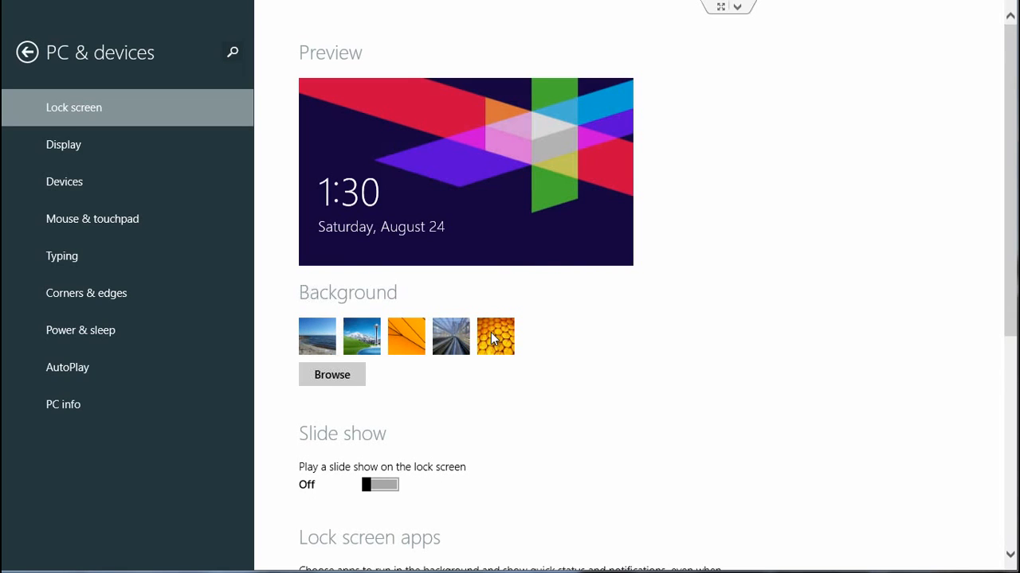
pyautogui.click(406, 335)
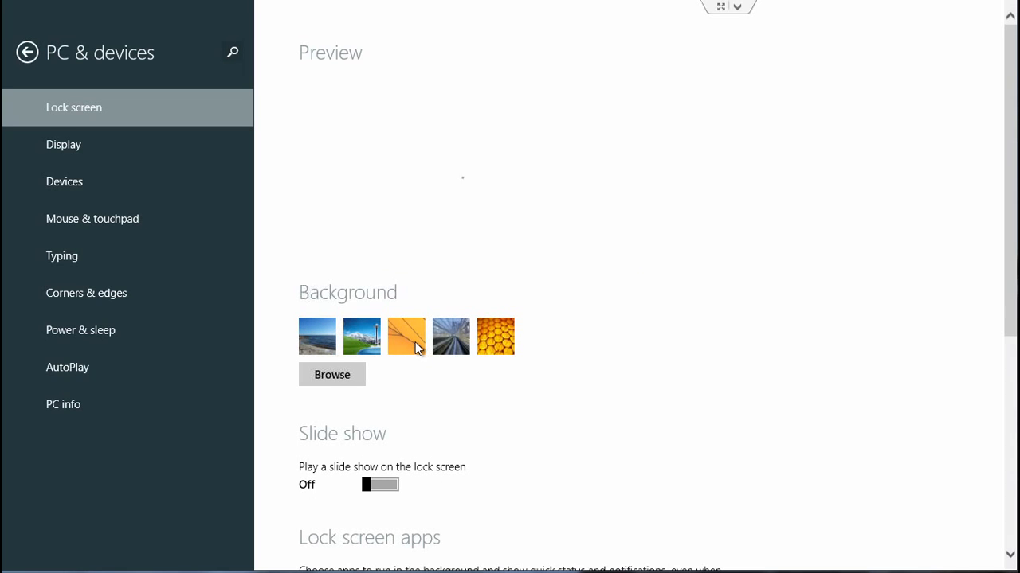
pyautogui.click(405, 336)
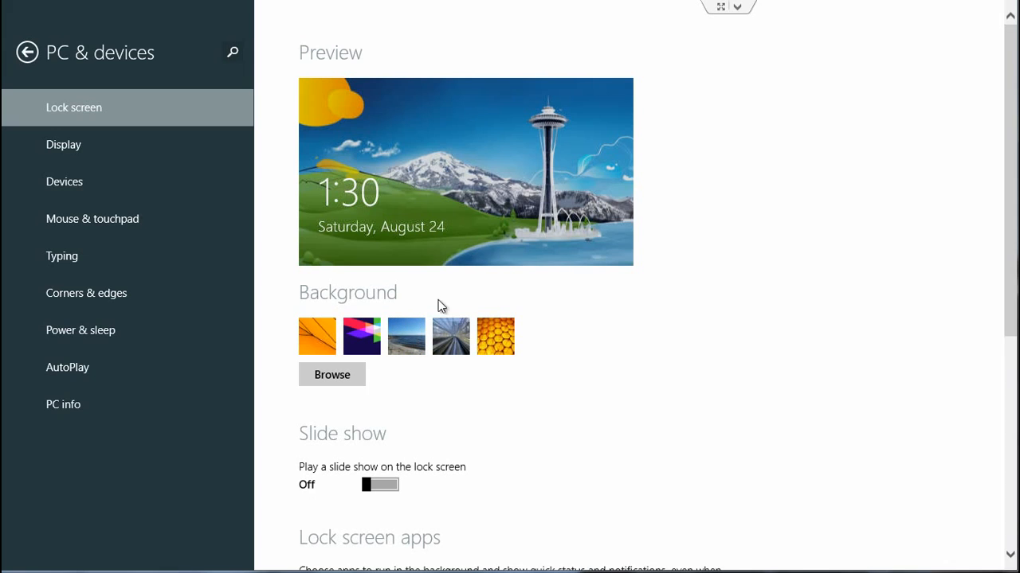
pyautogui.moveTo(390, 247)
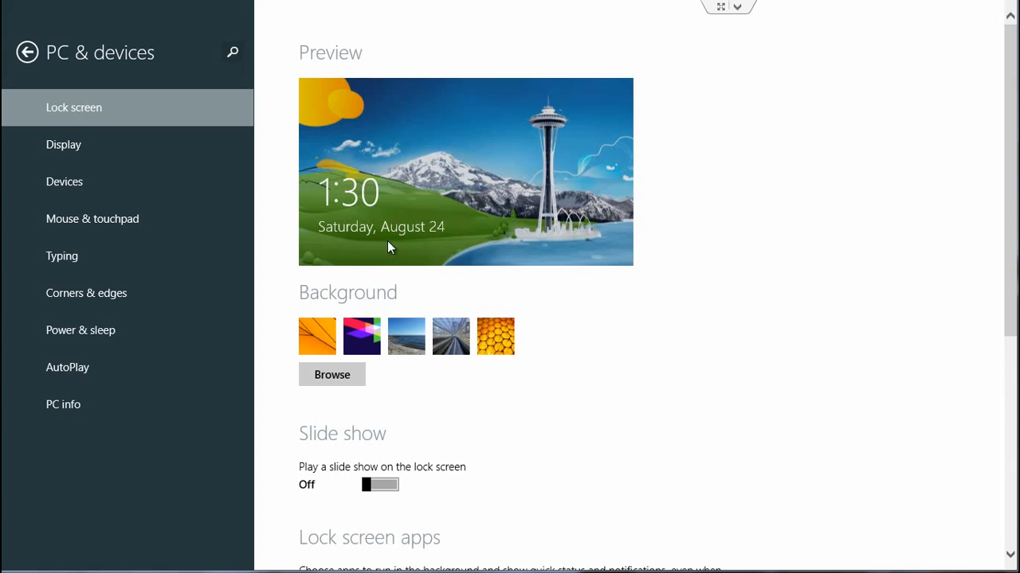
# Set the beach photo as the lock screen background and review the remaining options.
pyautogui.click(331, 374)
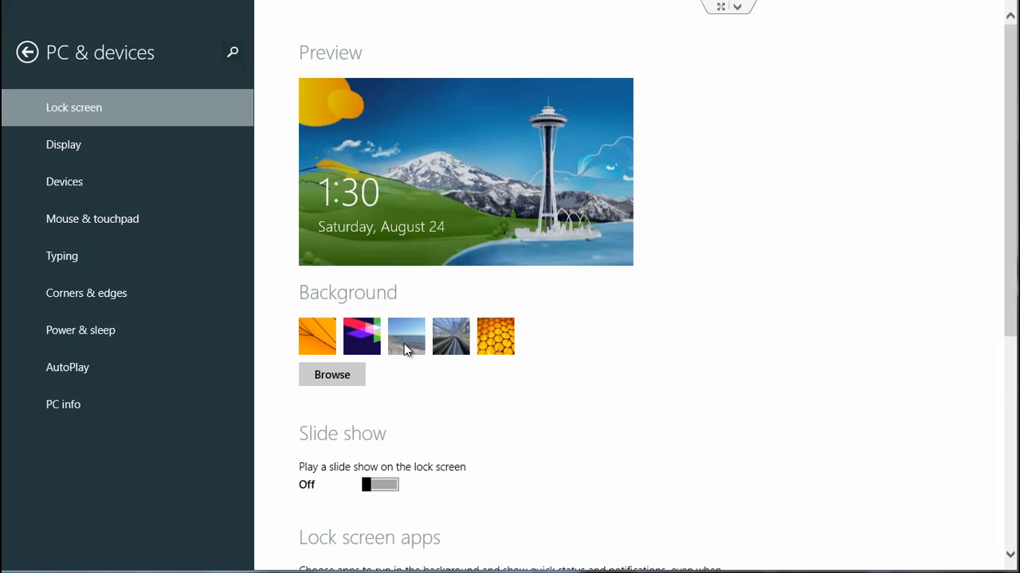
pyautogui.click(406, 336)
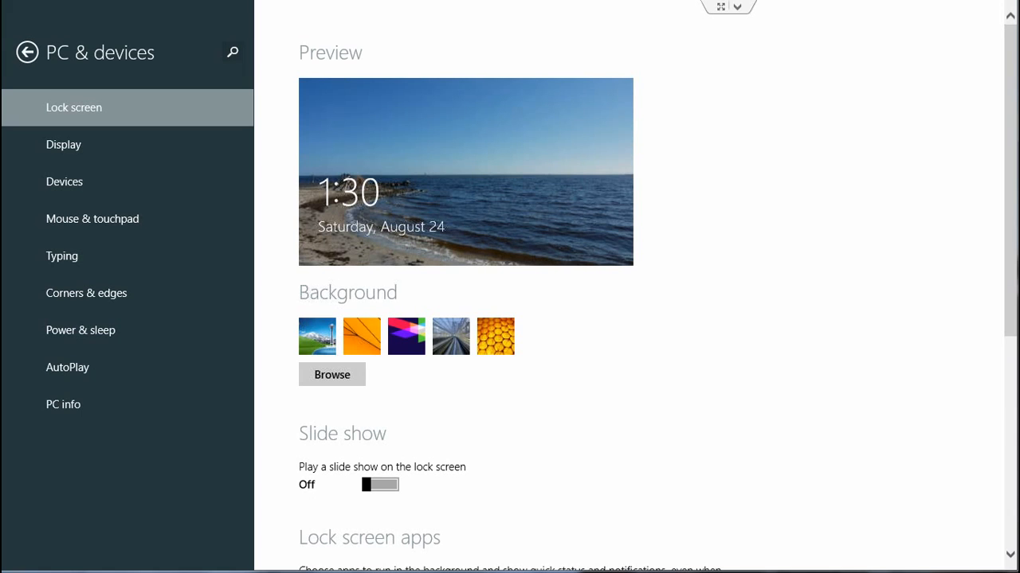
pyautogui.scroll(-3)
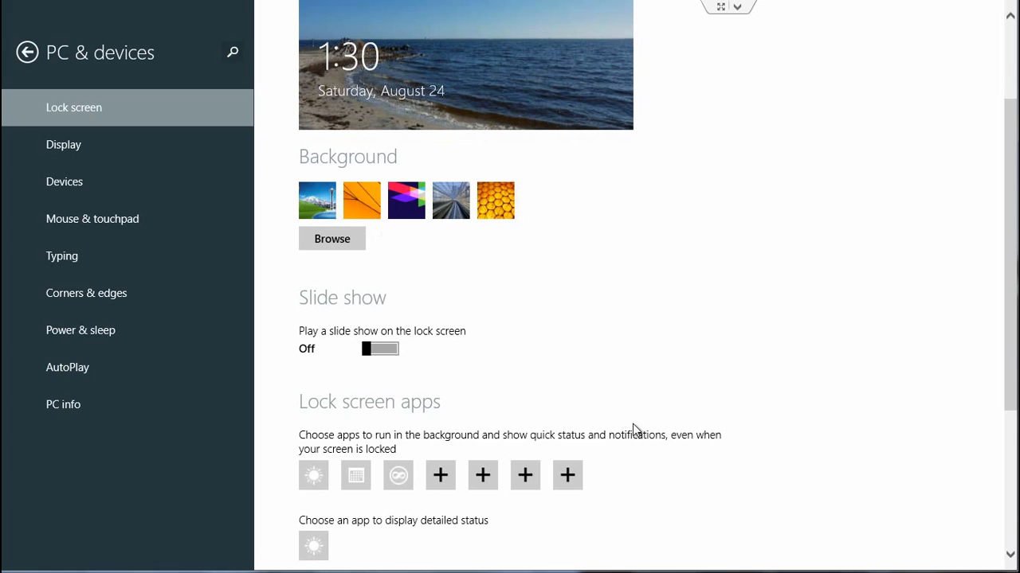
pyautogui.moveTo(959, 363)
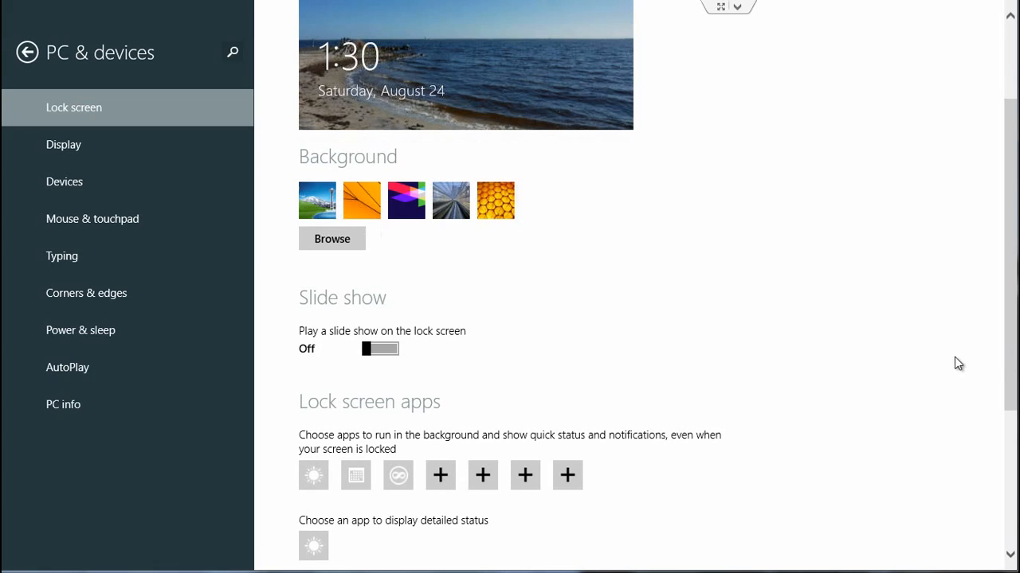
pyautogui.scroll(3)
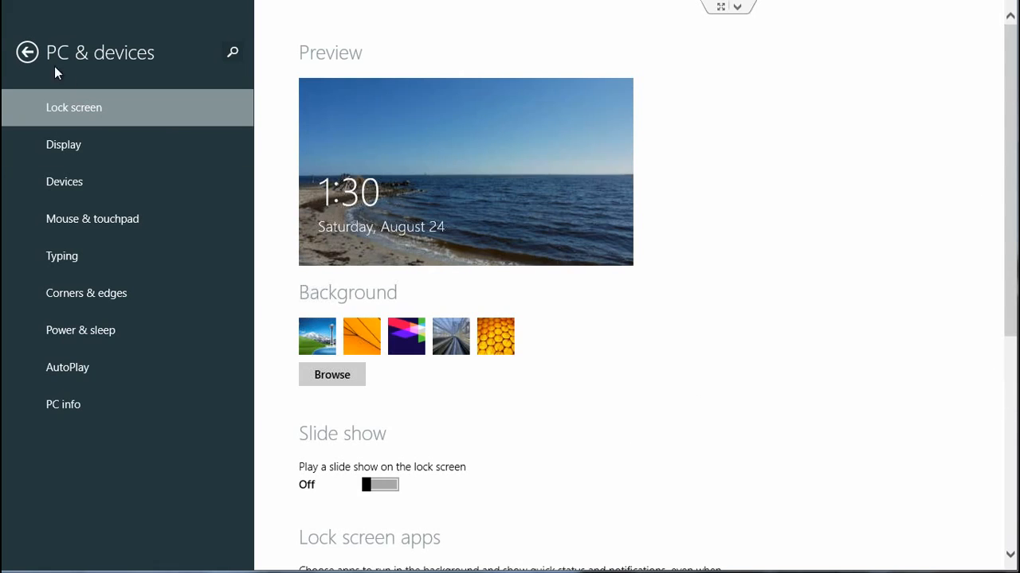
# Return from lock screen settings to the Start screen, keeping the beach photo background.
pyautogui.click(27, 51)
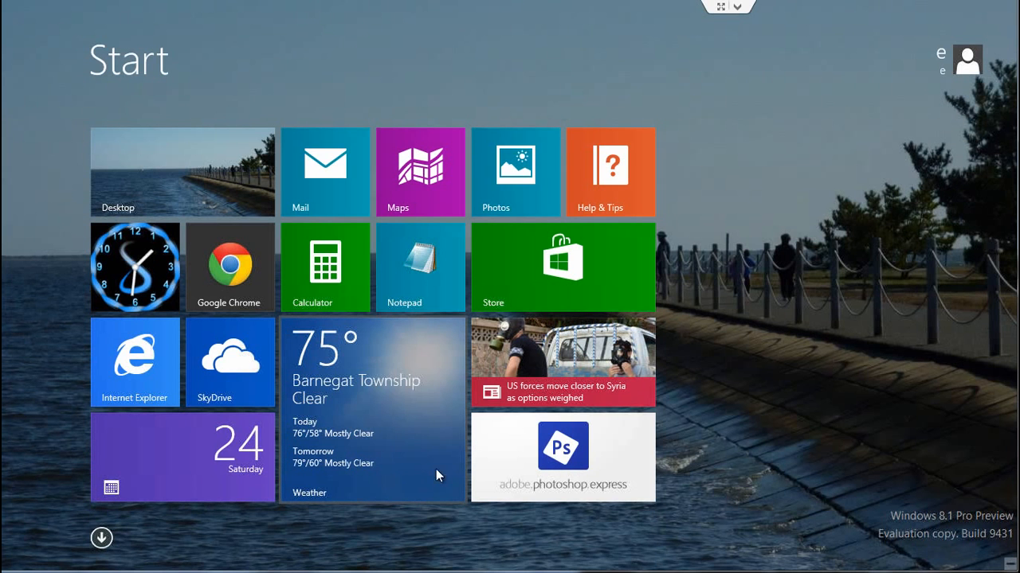
pyautogui.moveTo(992, 76)
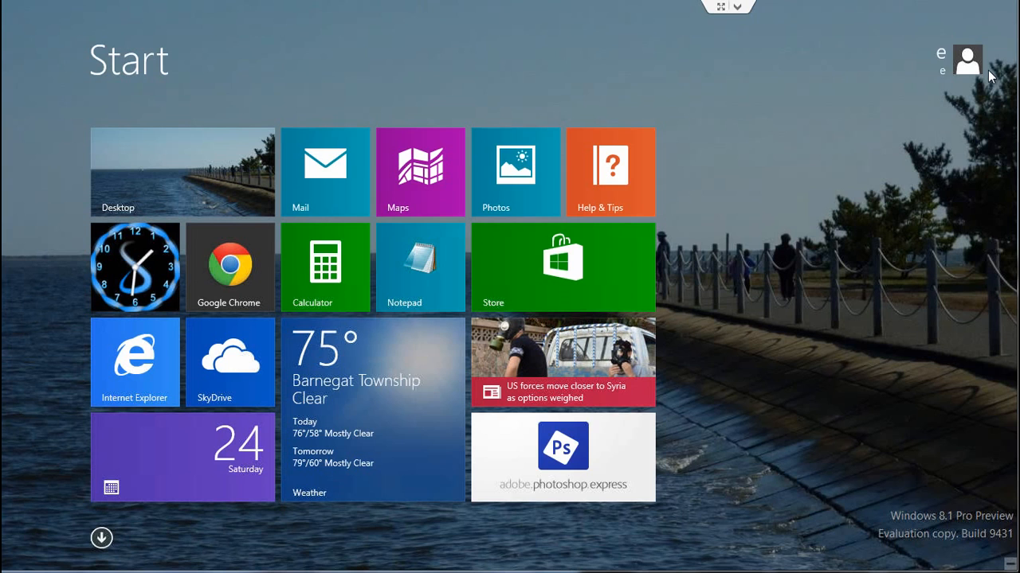
pyautogui.click(967, 59)
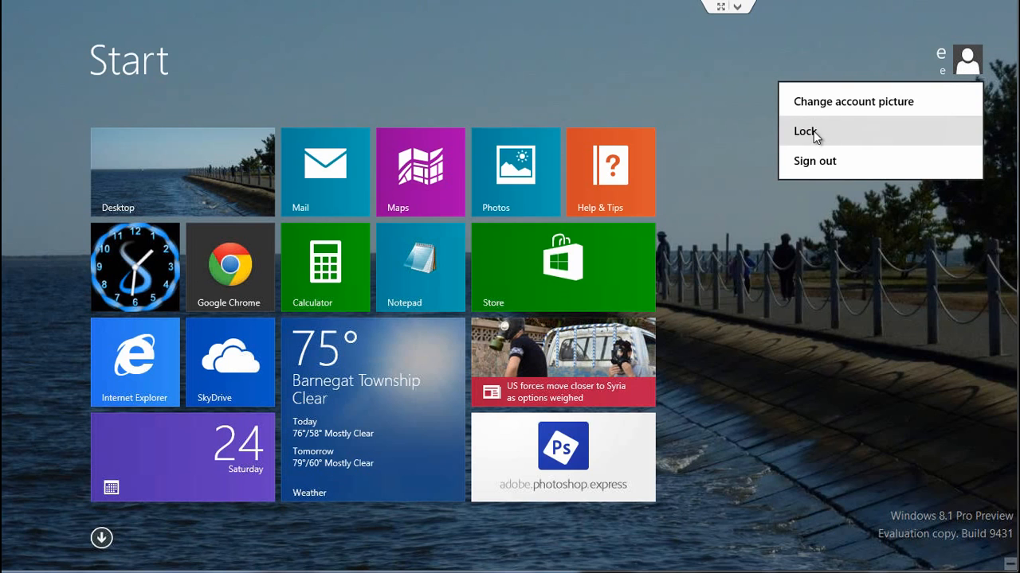
pyautogui.click(804, 131)
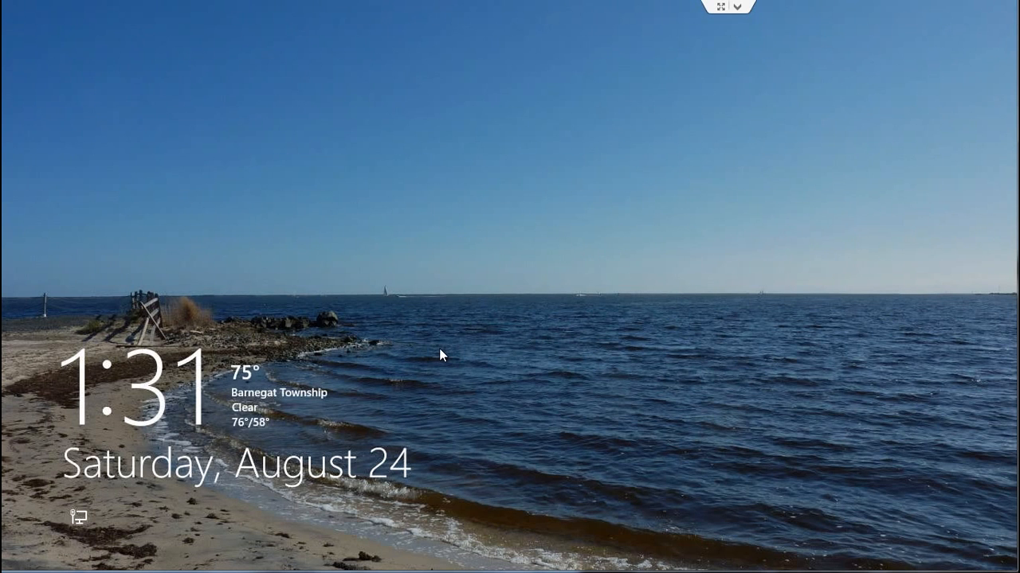
pyautogui.moveTo(251, 381)
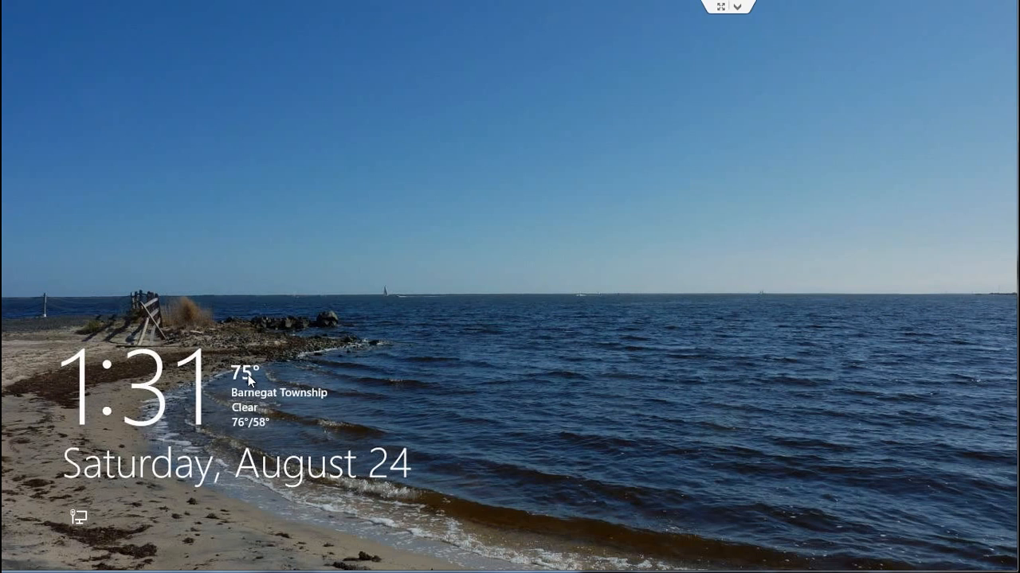
pyautogui.moveTo(274, 421)
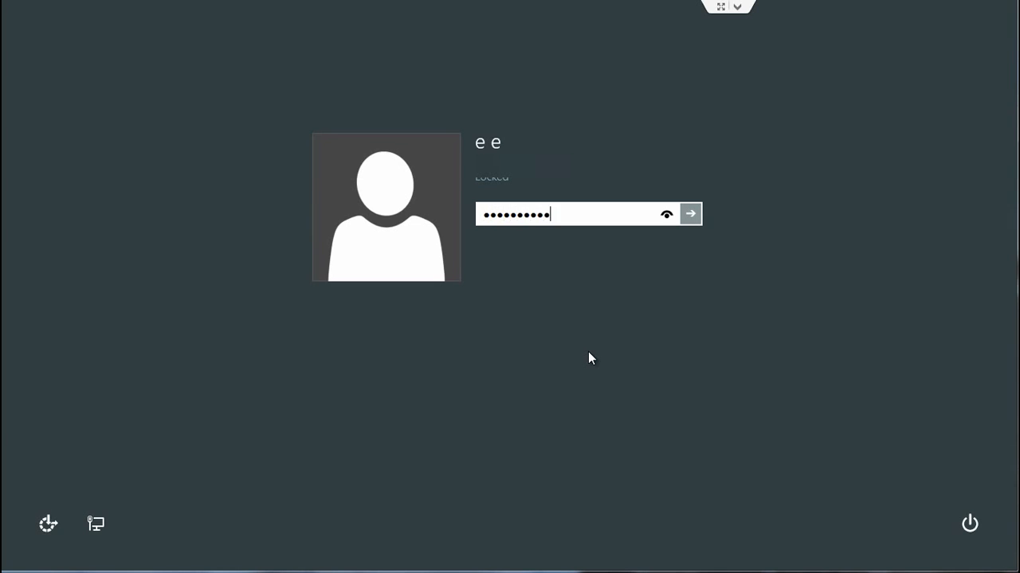
pyautogui.click(689, 213)
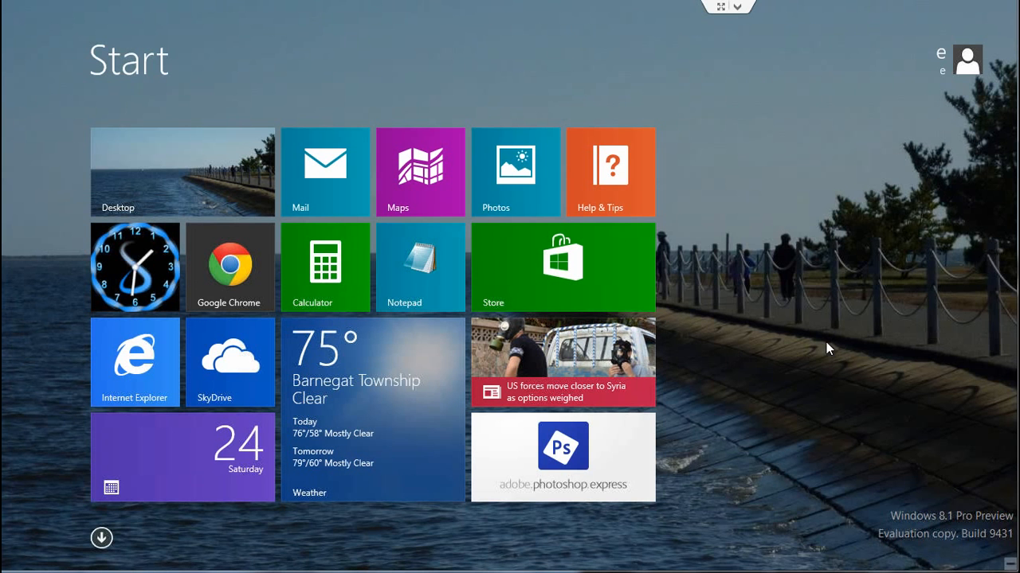
pyautogui.moveTo(820, 347)
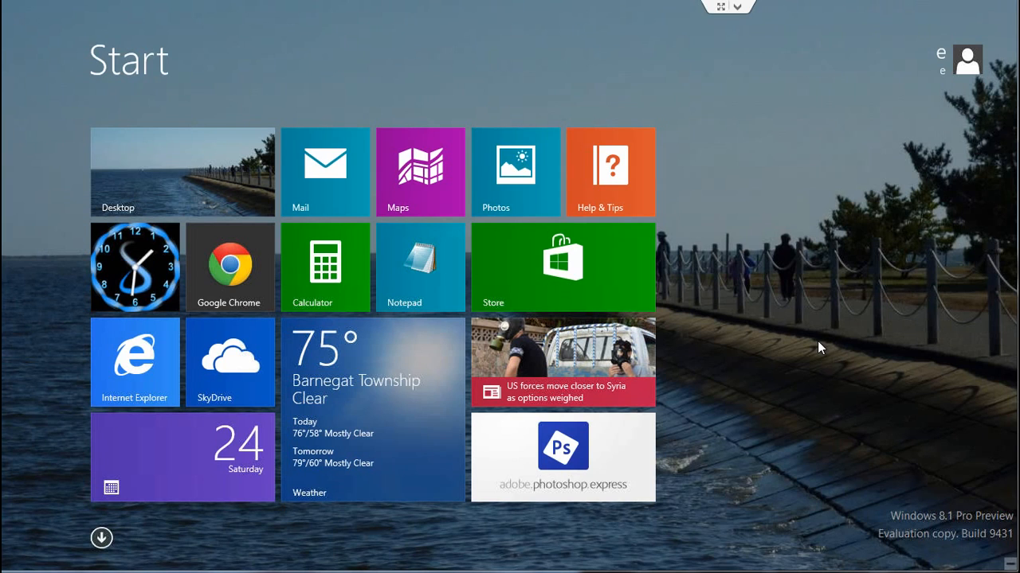